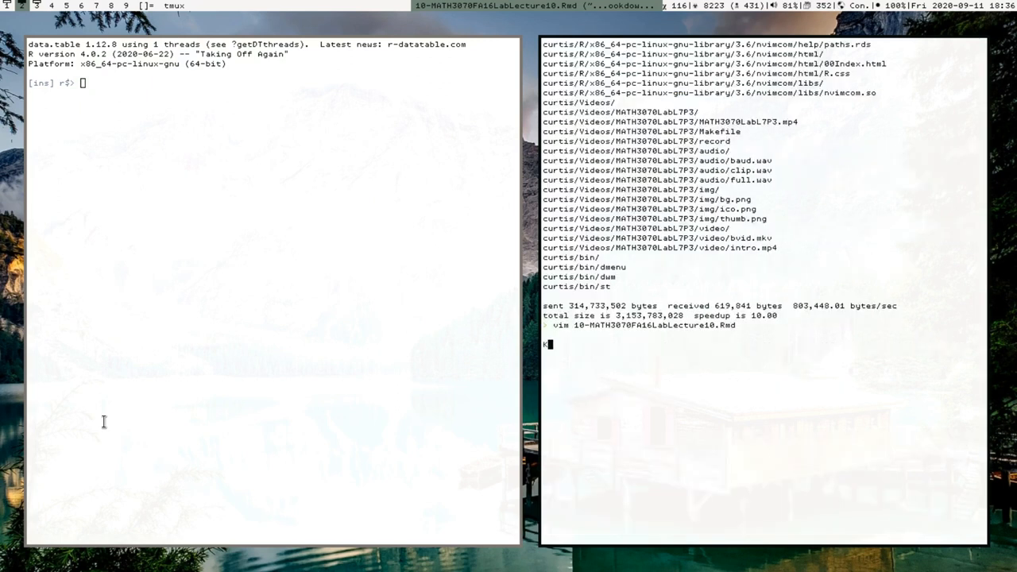
# Load Lecture10 .Rmd in Vim and run both iris coefficient chunks in R
pyautogui.press('Return')
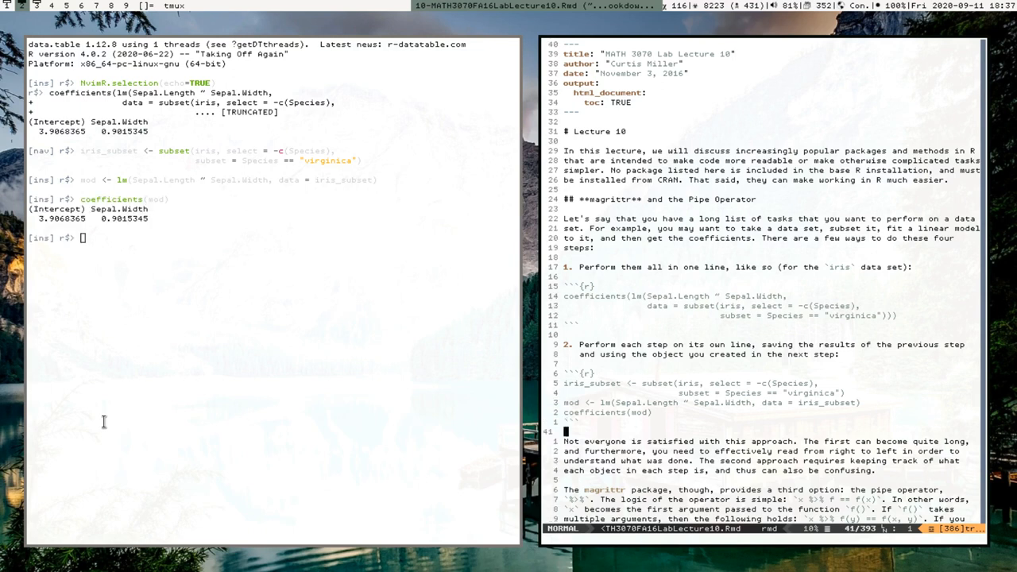
# Scroll the notes down to the magrittr %>% section with its subset-lm-coefficients chunk
pyautogui.scroll(-3)
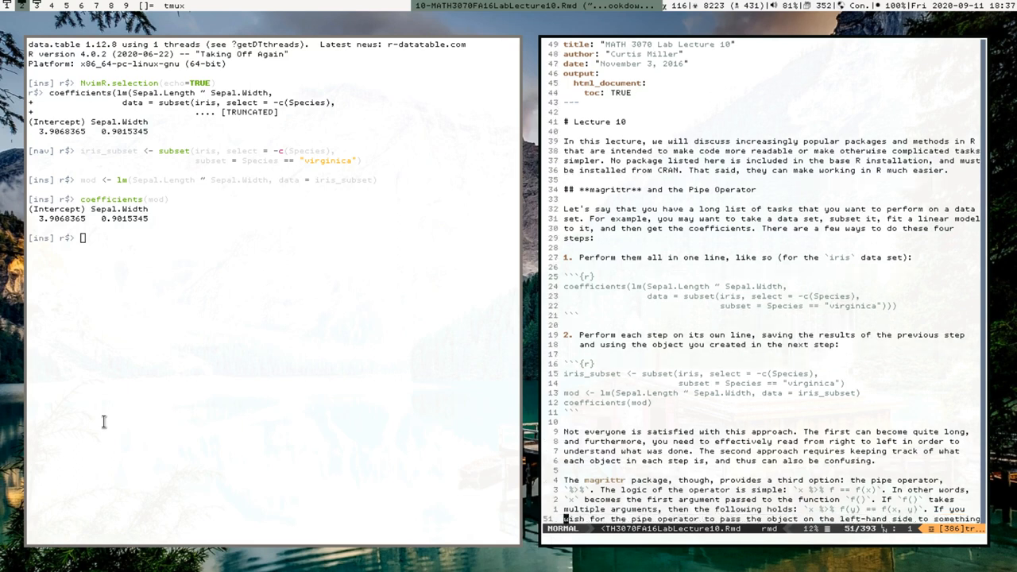
pyautogui.scroll(-3)
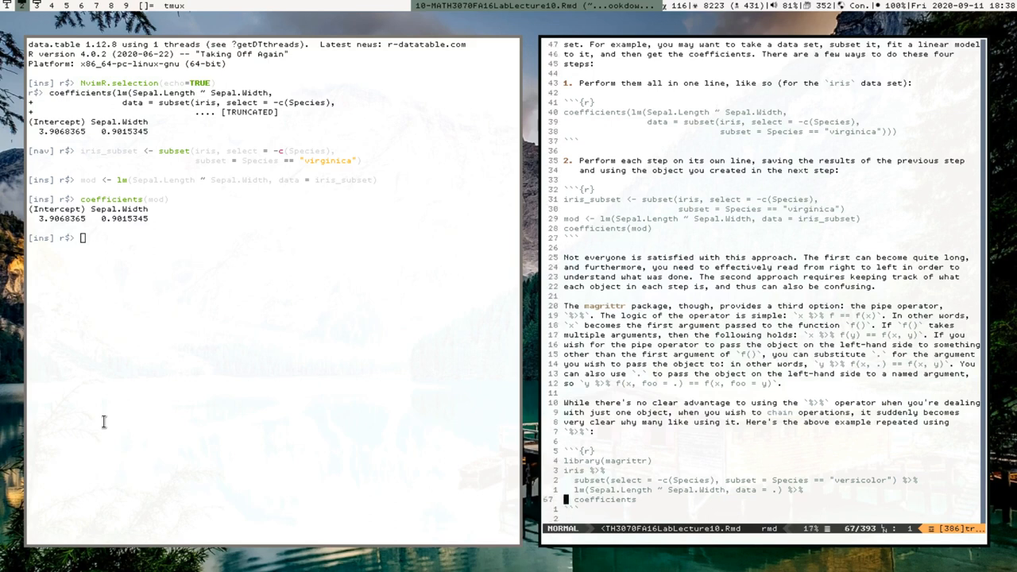
pyautogui.scroll(-3)
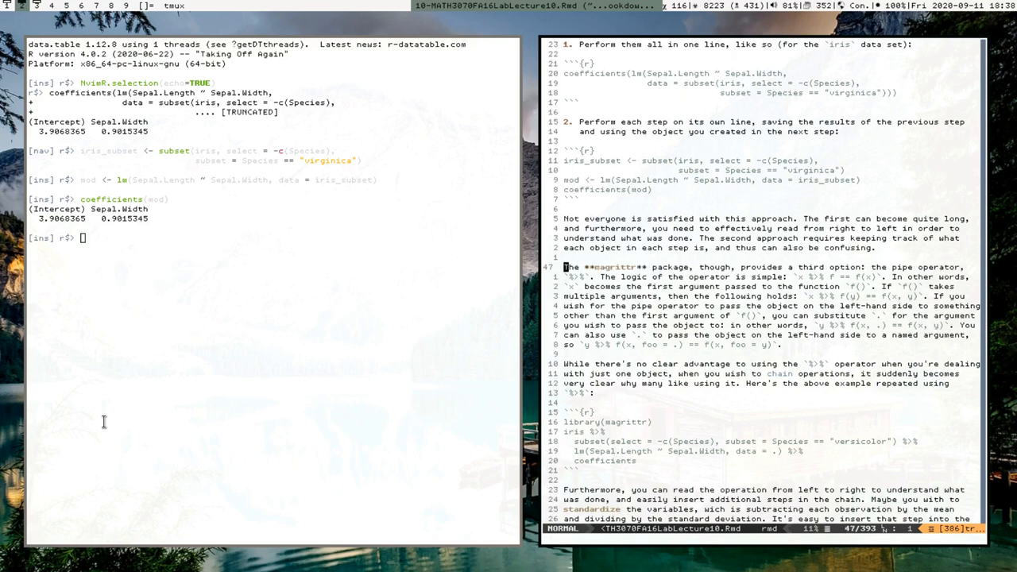
pyautogui.scroll(-3)
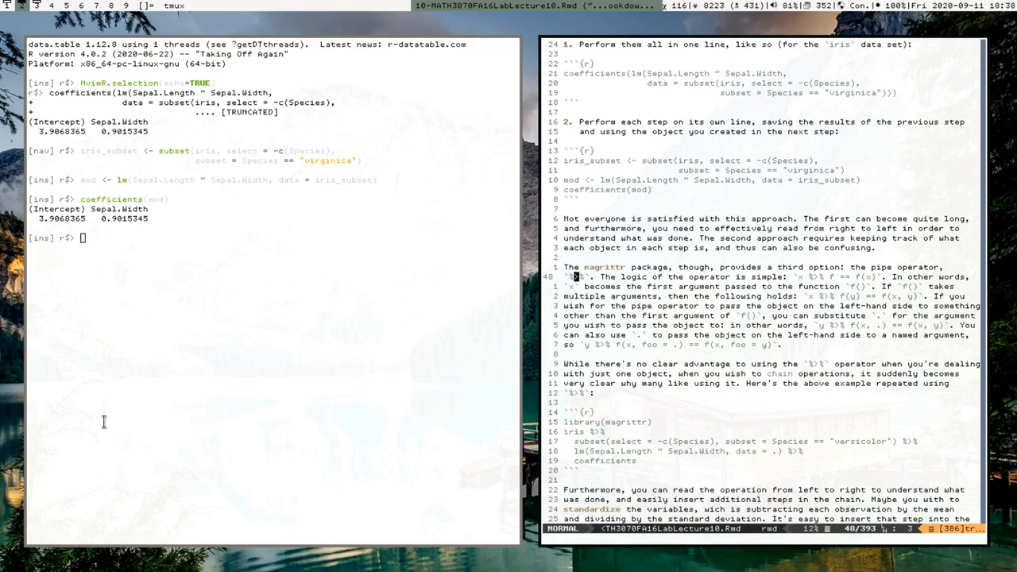
pyautogui.press('v')
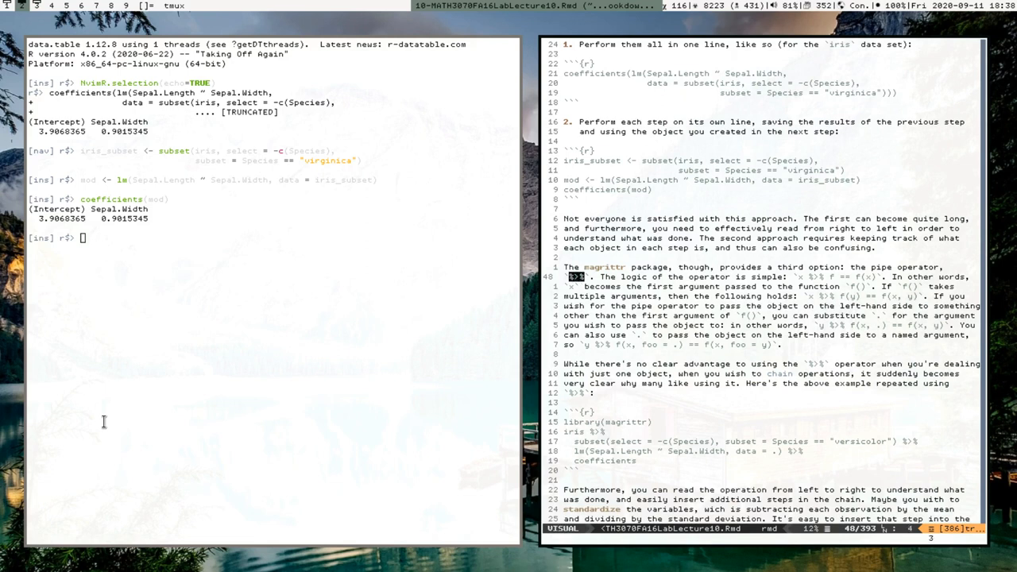
pyautogui.press('Escape')
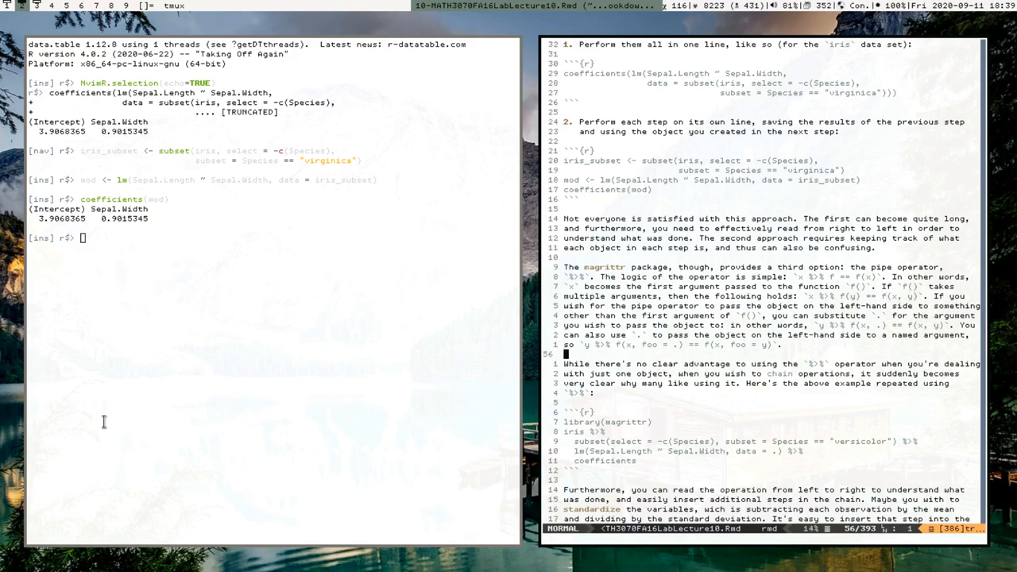
# Scroll down to the `%>% f(x, .) == f(x, y)` dot-placeholder example
pyautogui.scroll(-3)
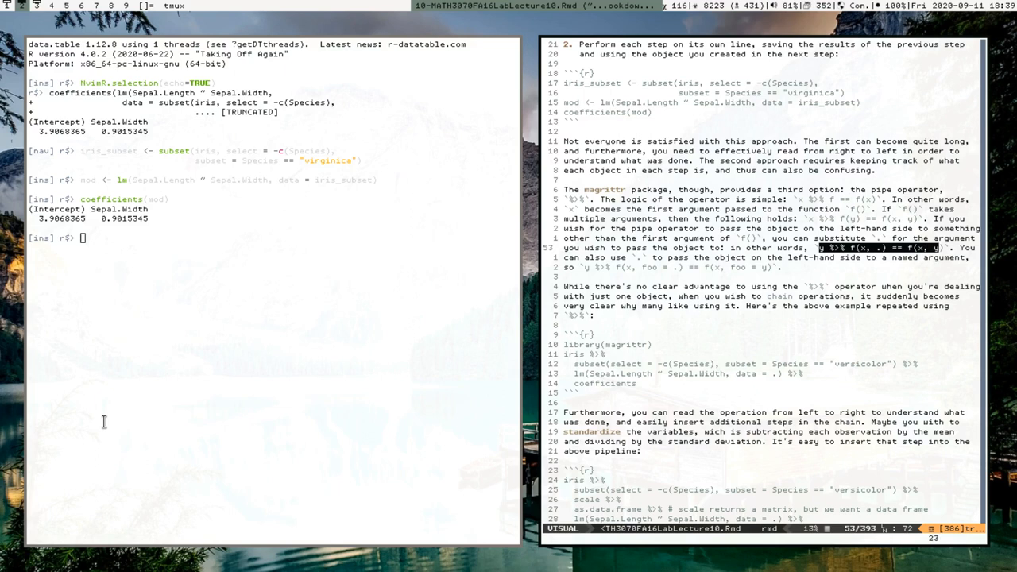
pyautogui.press('Down')
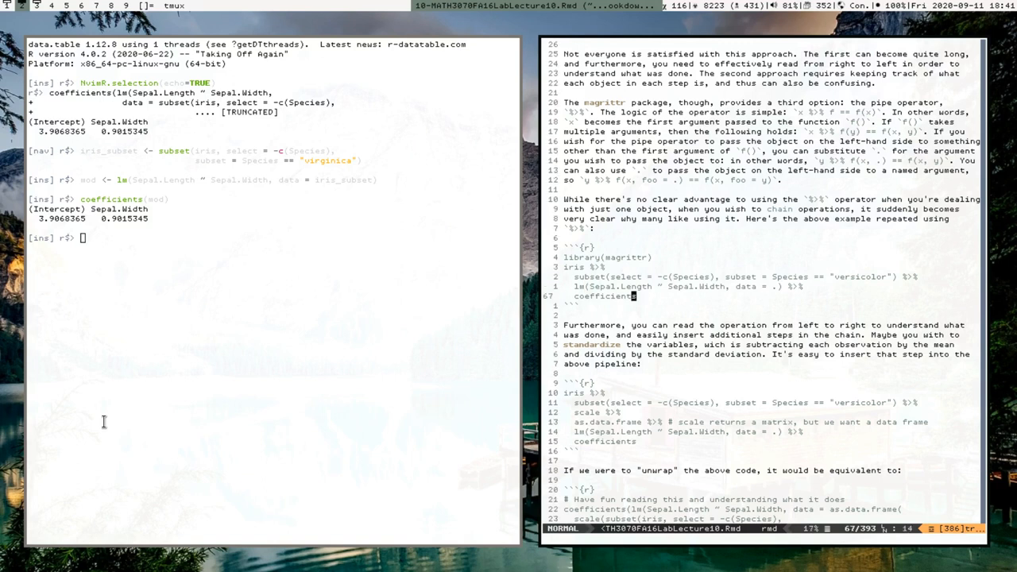
# Send library(magrittr) and the versicolor pipe chain to R, printing intercept 3.5397347 and slope 0.8650777
pyautogui.press('V')
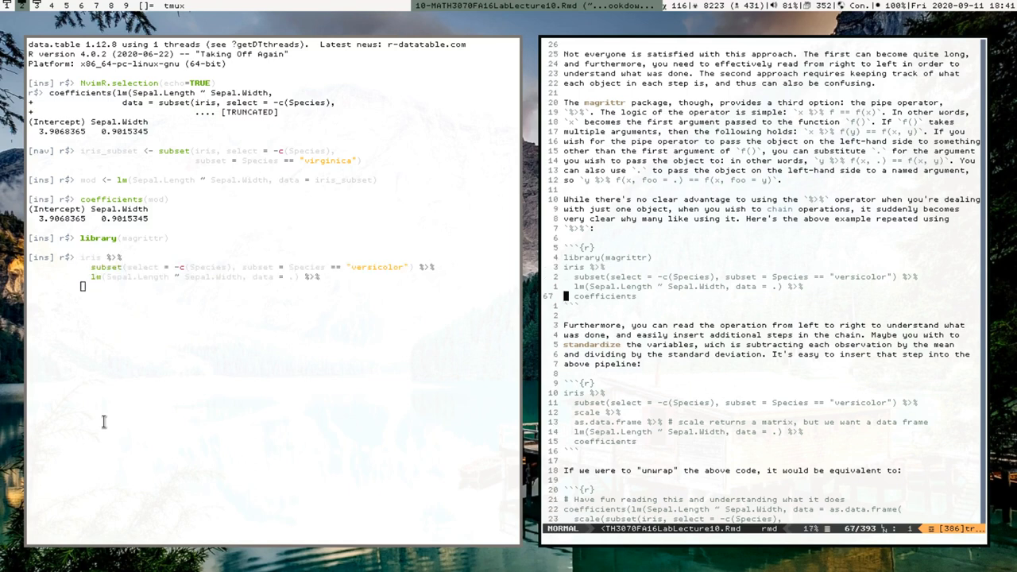
pyautogui.press('Enter')
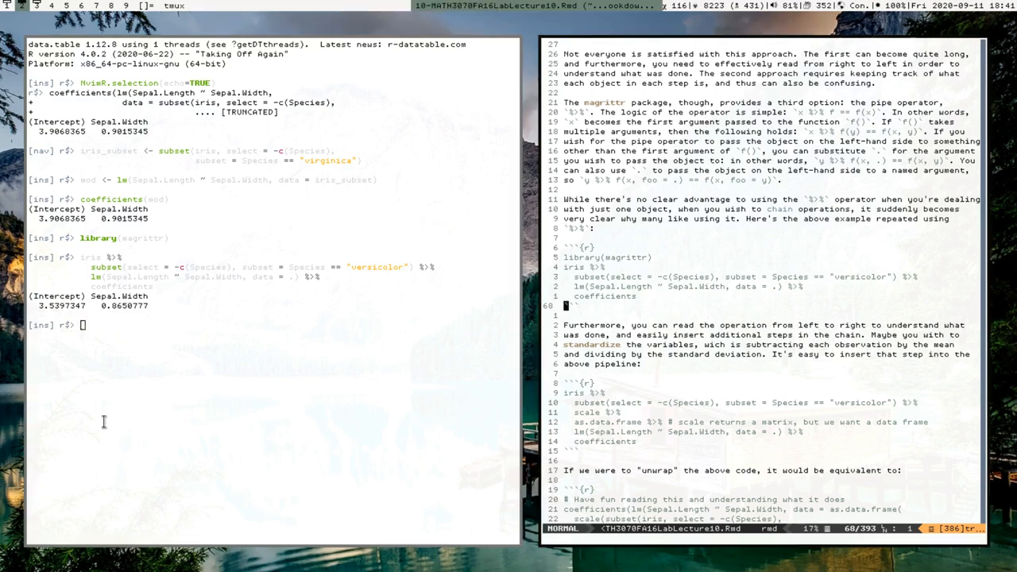
pyautogui.scroll(-3)
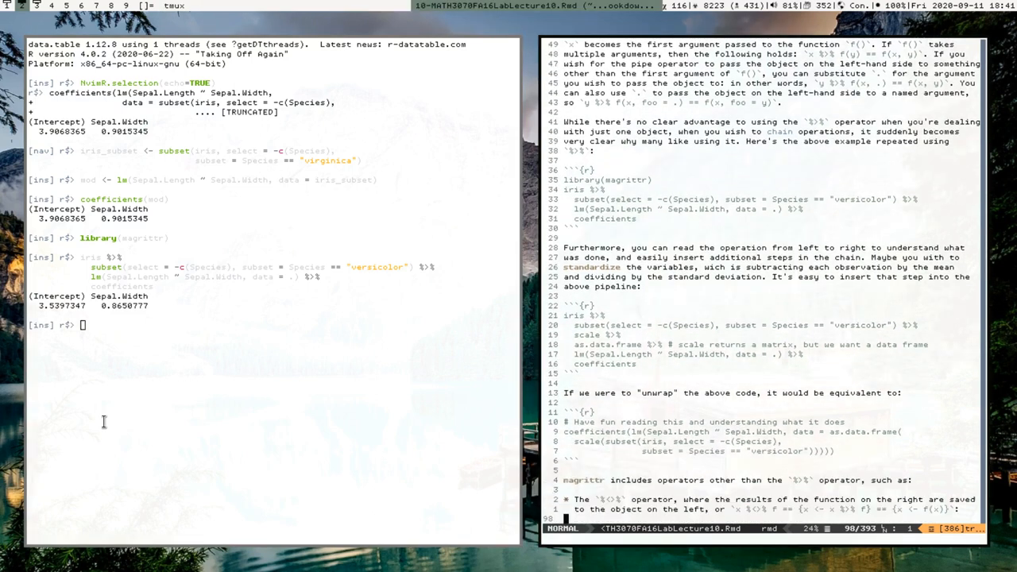
# Scroll to the scale chunk whose piped and nested forms give slope 0.5259187 in R
pyautogui.scroll(-3)
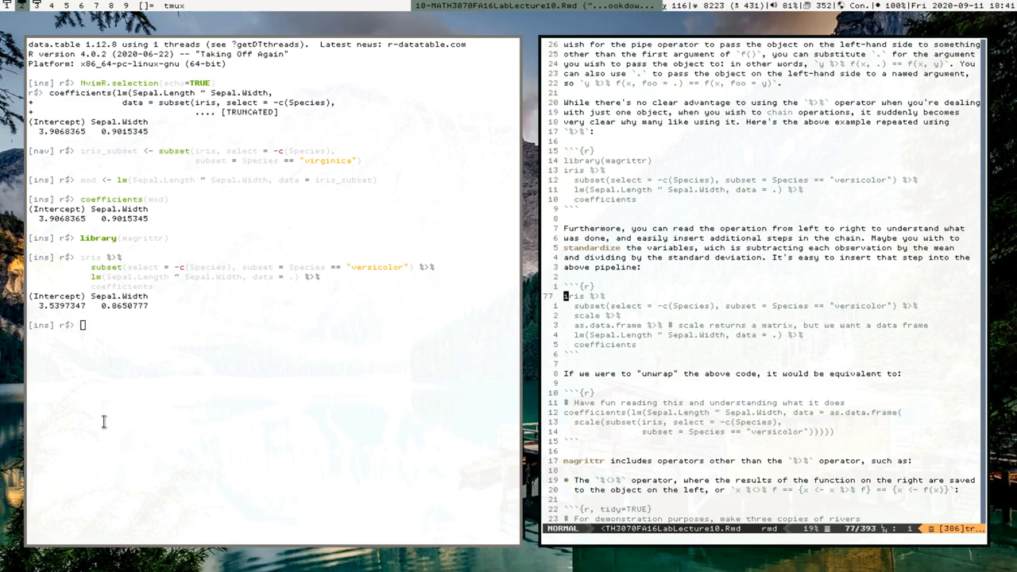
pyautogui.scroll(-3)
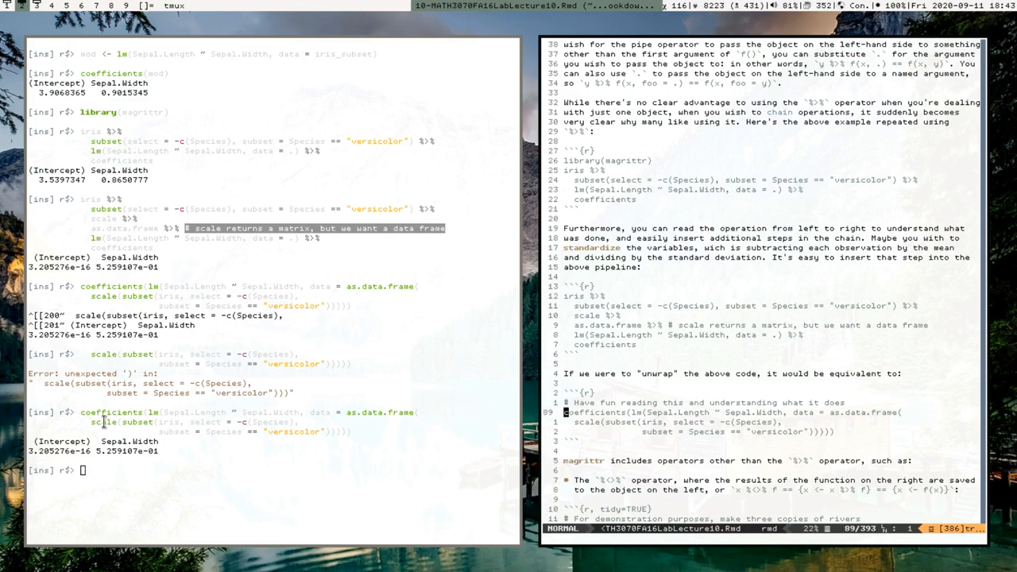
# Scroll to the rivers chunk creating three copies that each end up as mean 591.1844
pyautogui.scroll(-3)
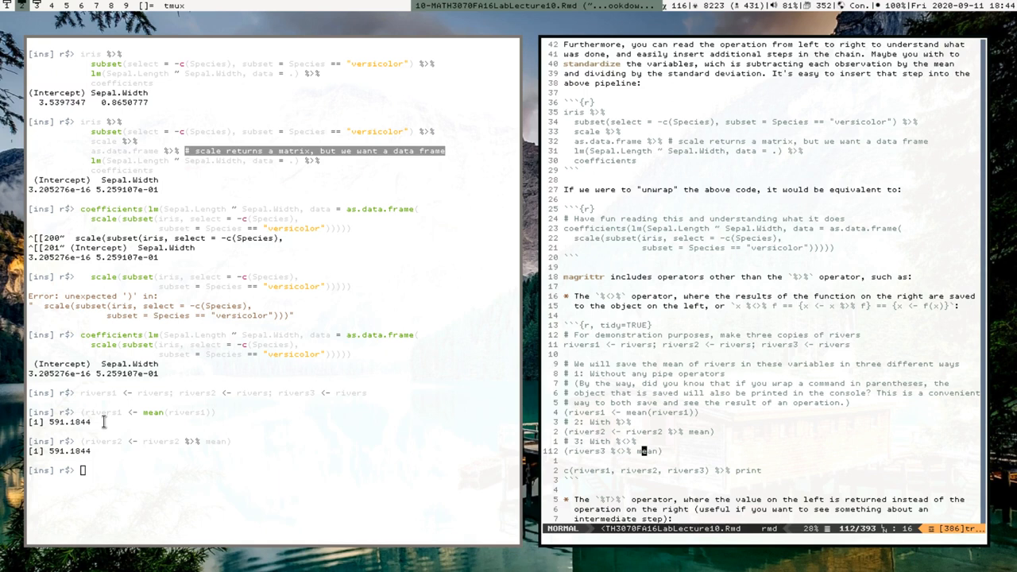
pyautogui.moveTo(623, 452)
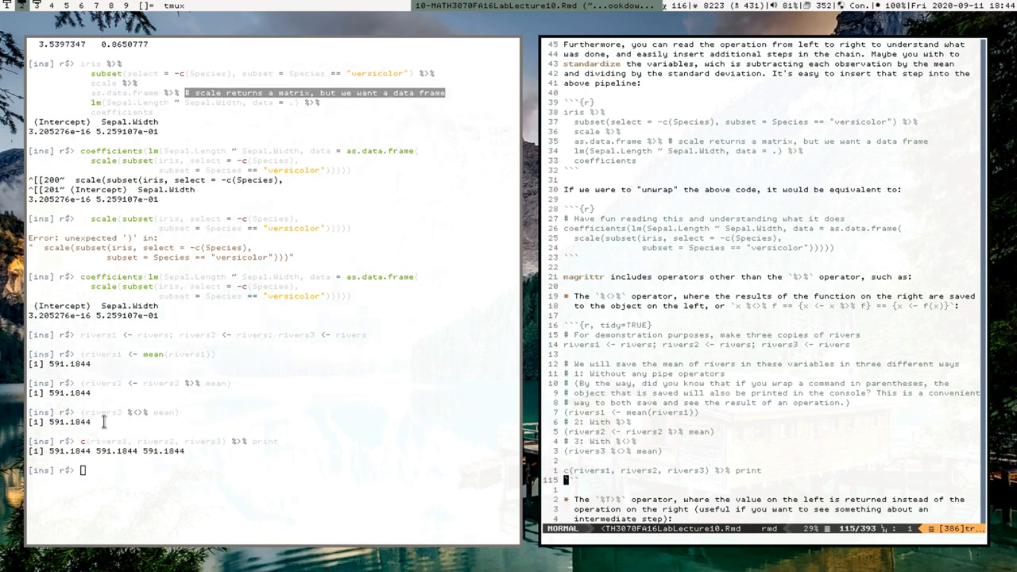
# Scroll through the rivers %T>% lines and the old_par / par(mfrow = c(1,2)) setup
pyautogui.scroll(-3)
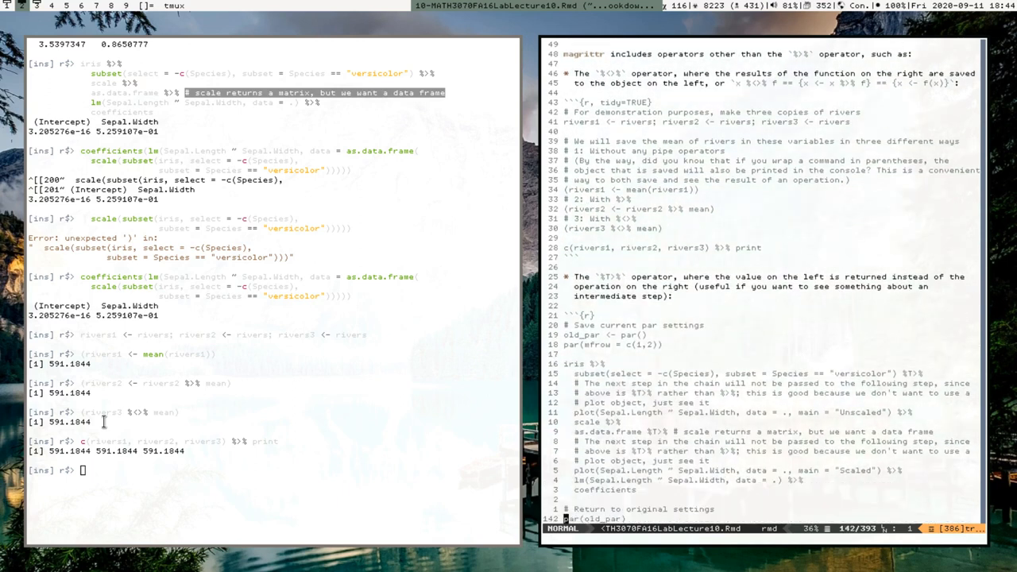
pyautogui.scroll(-3)
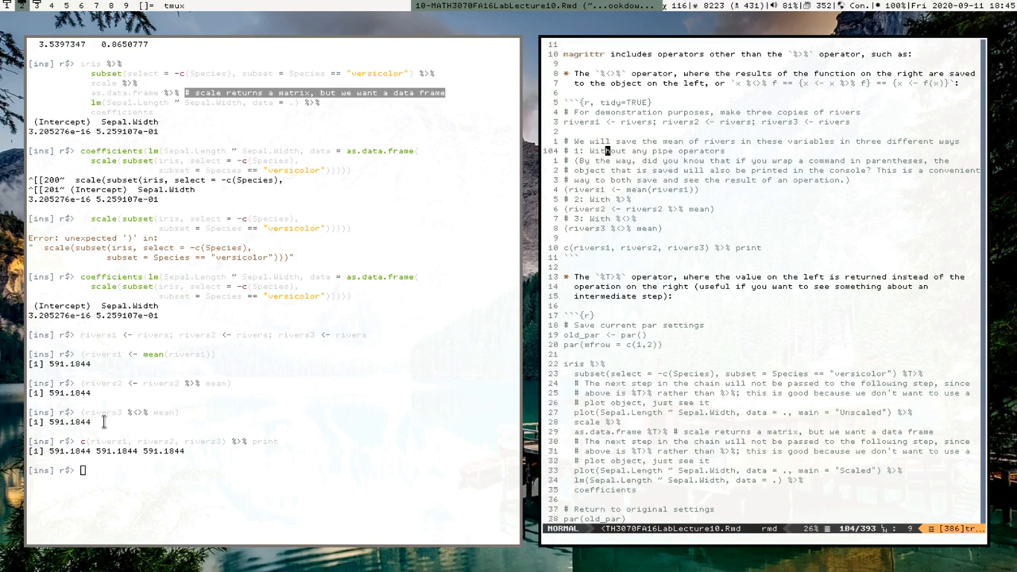
pyautogui.scroll(-3)
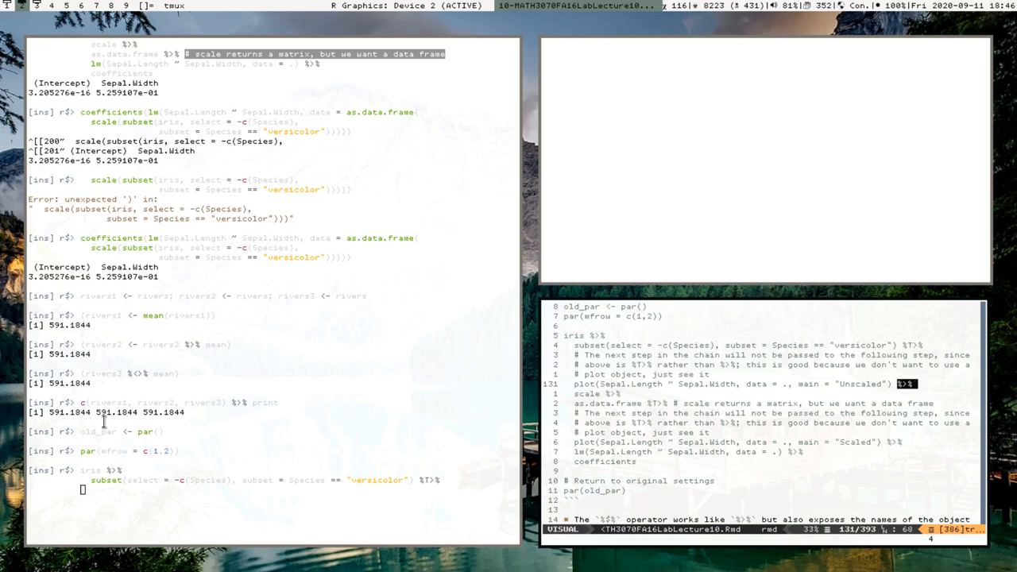
# Run the iris %T>% plot() chain drawing Unscaled and Scaled scatterplots, then restore par(old_par)
pyautogui.press('Escape')
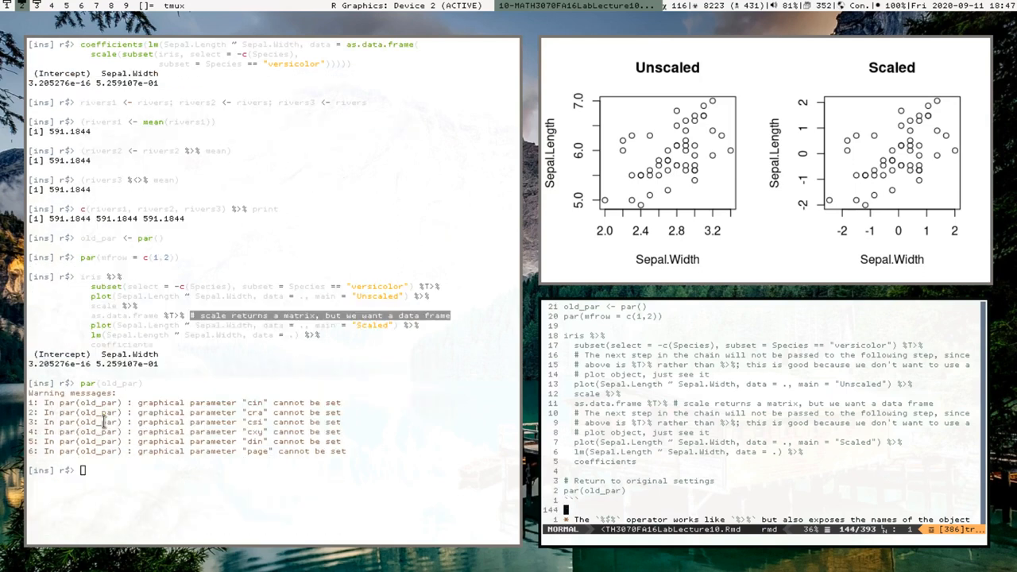
# Scroll down to the %$% exposition-pipe chunk and its one-line equivalent
pyautogui.scroll(-3)
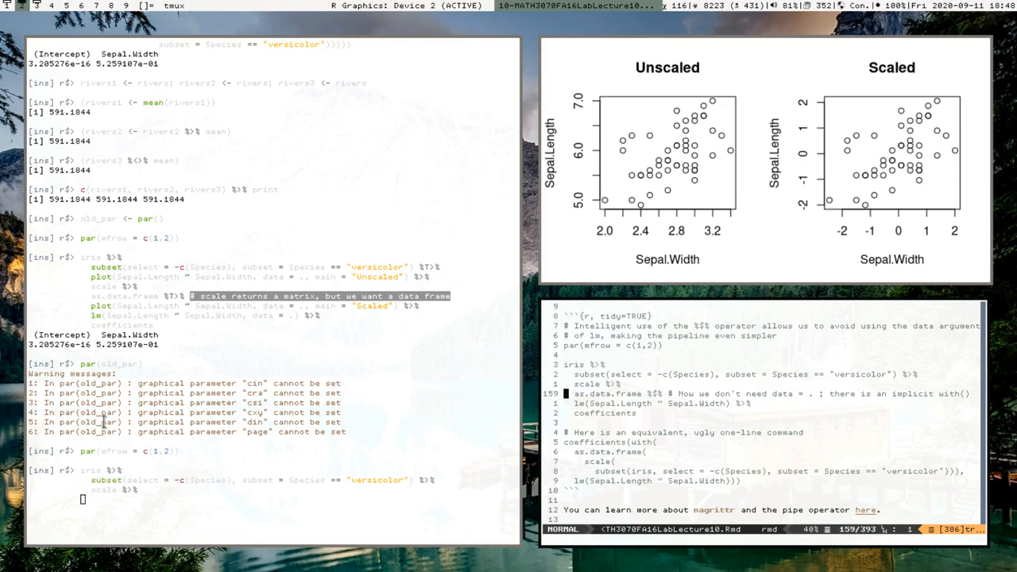
# Run the as.data.frame %$% lm(...) lines and the coefficients(with(...)) one-liner, giving matching coefficients
pyautogui.write("as.data.frame %>% # Now we don't need data = . ; there is an implicit with()")
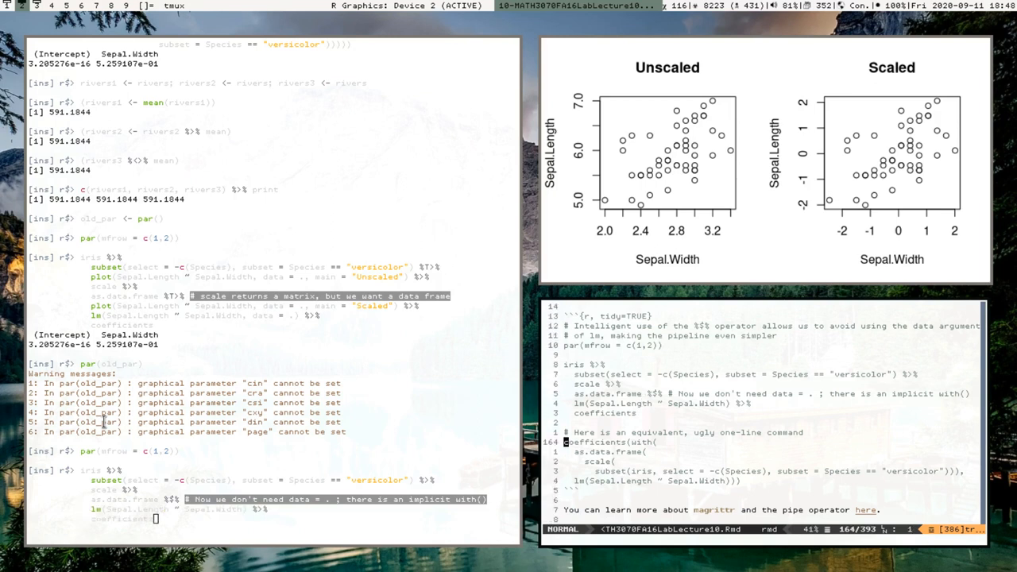
pyautogui.press('Return')
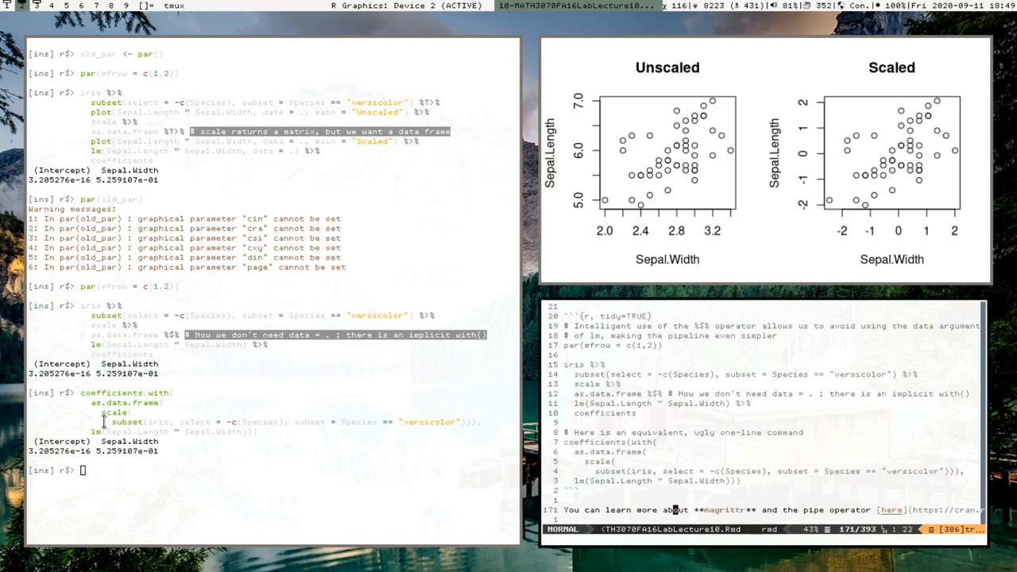
pyautogui.scroll(-3)
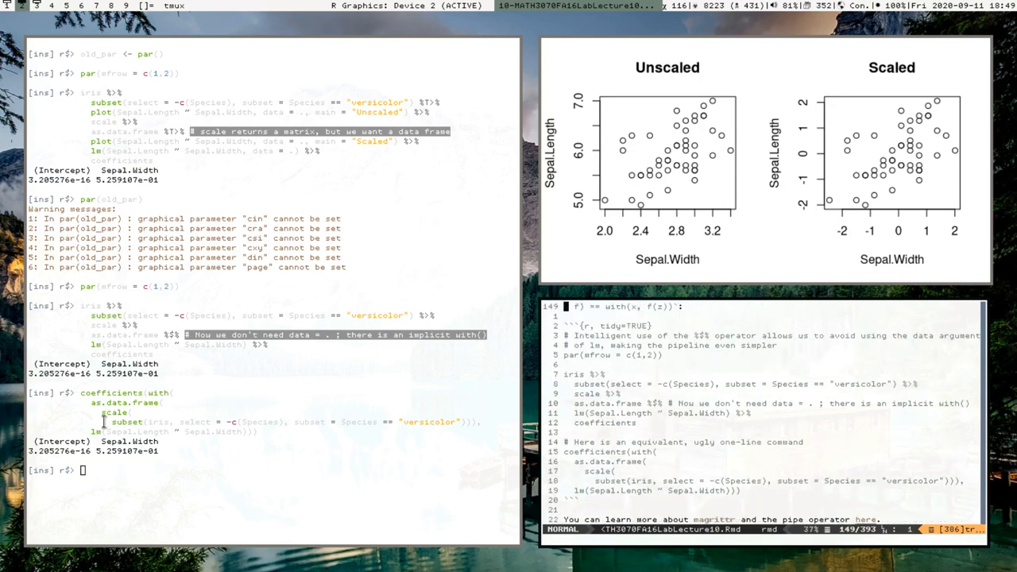
pyautogui.press('Down')
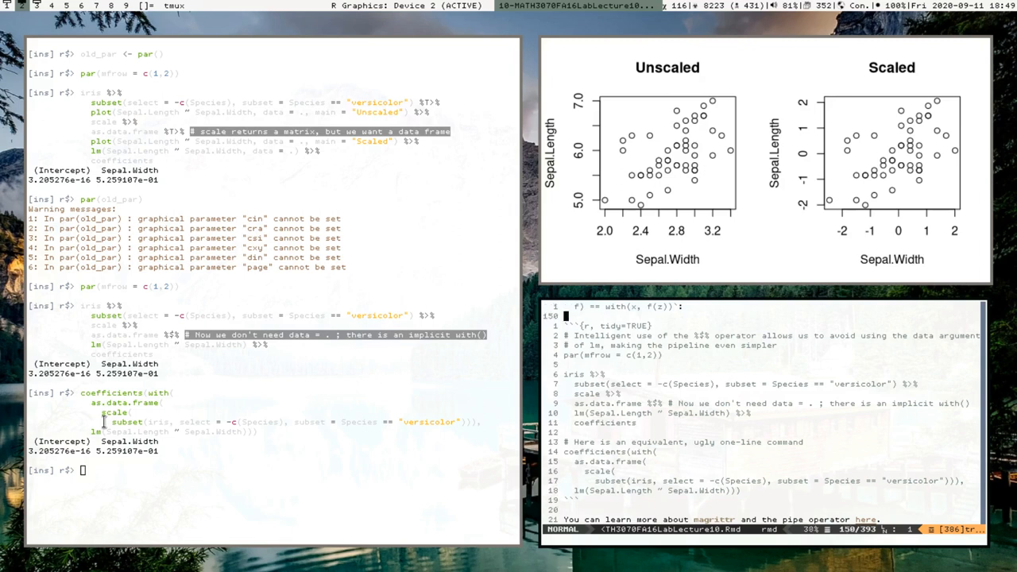
pyautogui.scroll(-3)
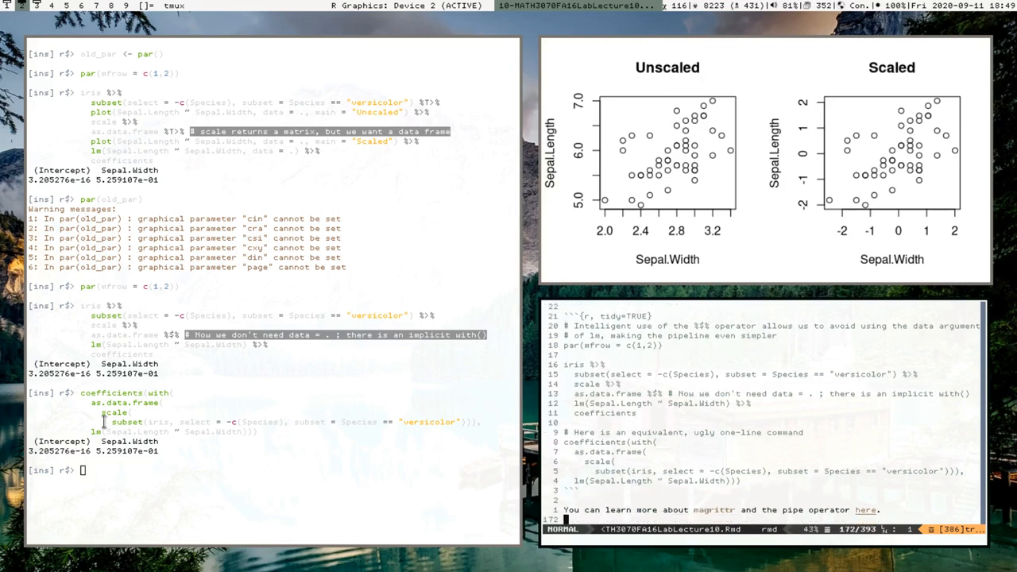